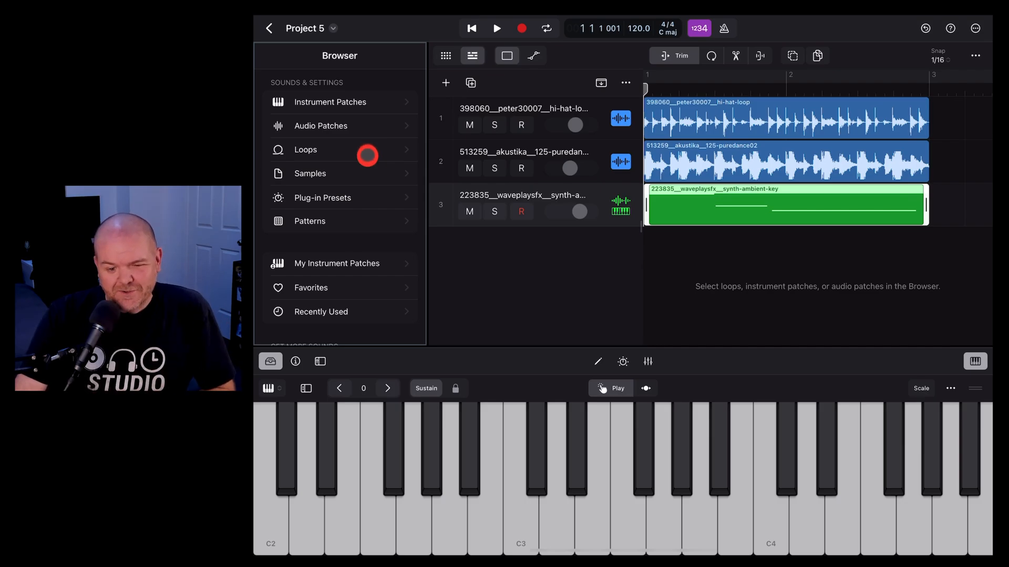
Step: Open the built-in Samples library list from the Browser panel
{"action": "left_click", "coordinate": [310, 173]}
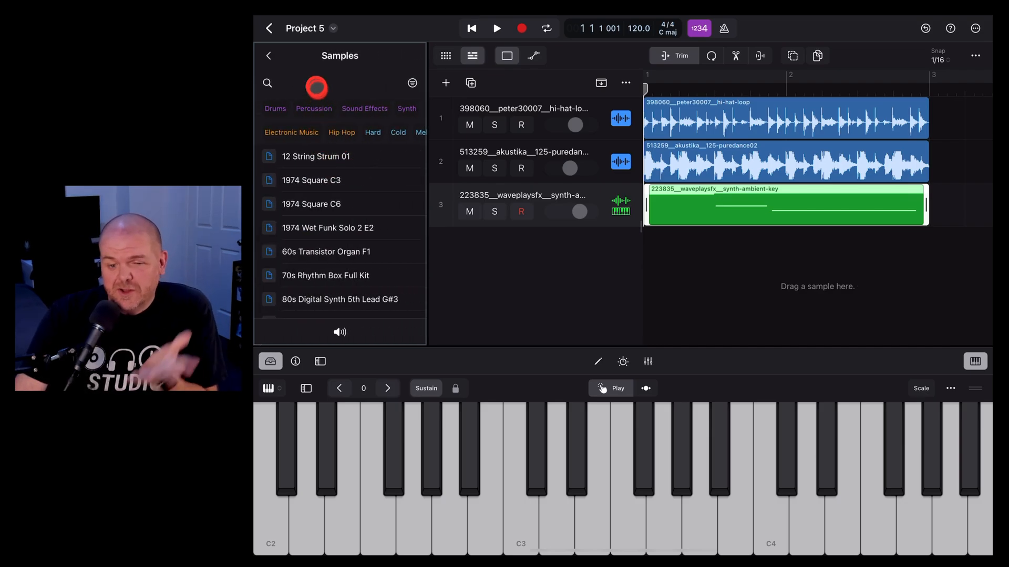
{"action": "left_click", "coordinate": [269, 55]}
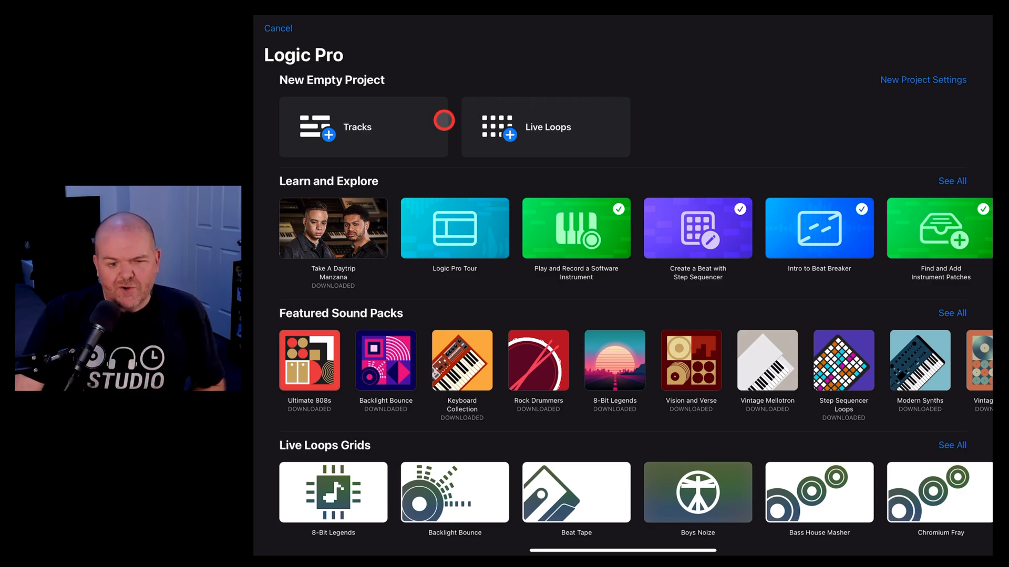
{"action": "mouse_move", "coordinate": [357, 126]}
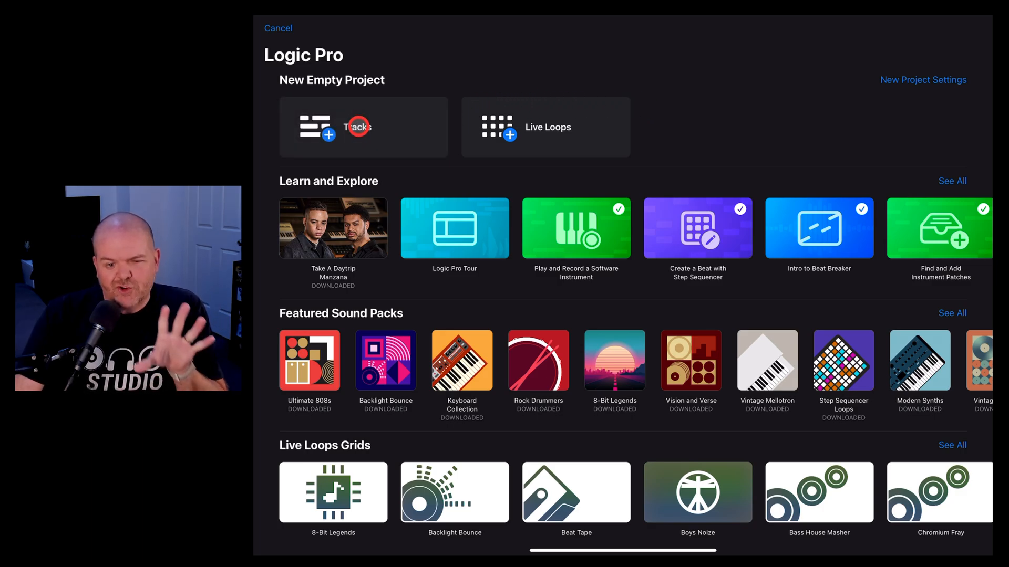
Step: Create a new empty Tracks project and open the Patches, Loops, Samples browser
{"action": "left_click", "coordinate": [363, 127]}
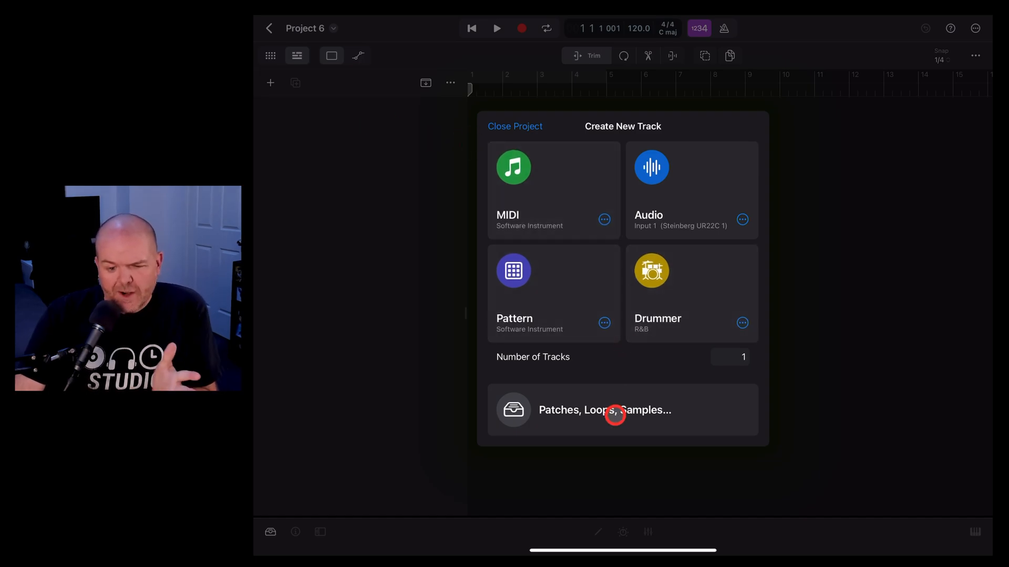
{"action": "left_click", "coordinate": [605, 410]}
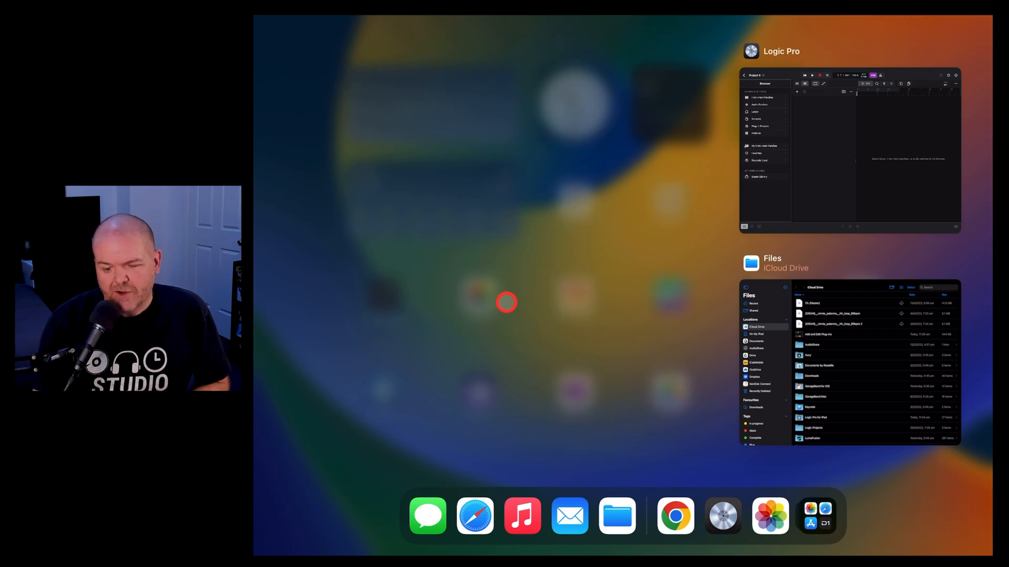
Step: Float Files' iCloud Drive > Studio Live Today > Samples folder in Slide Over
{"action": "left_click", "coordinate": [849, 361]}
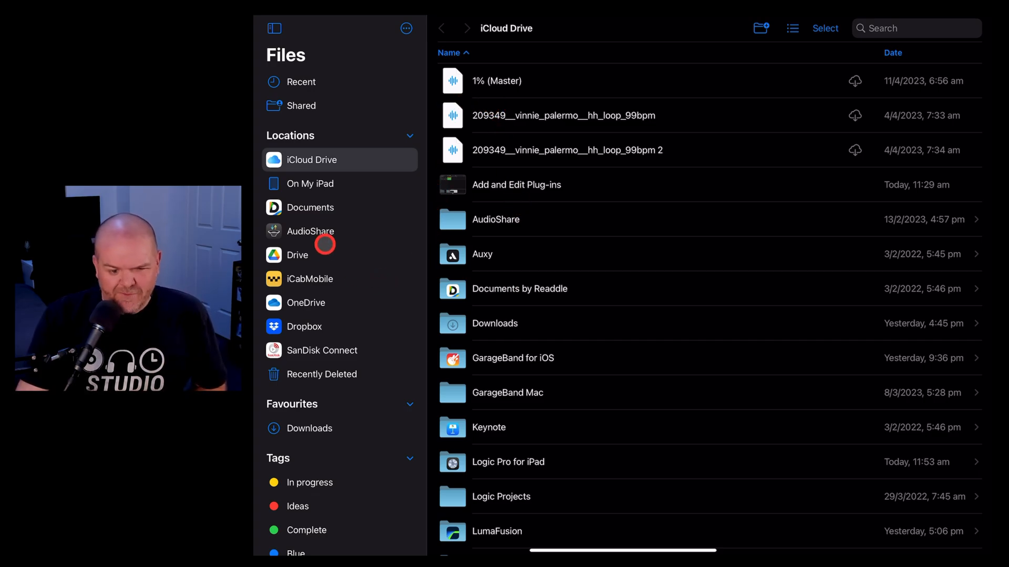
{"action": "left_click", "coordinate": [312, 159]}
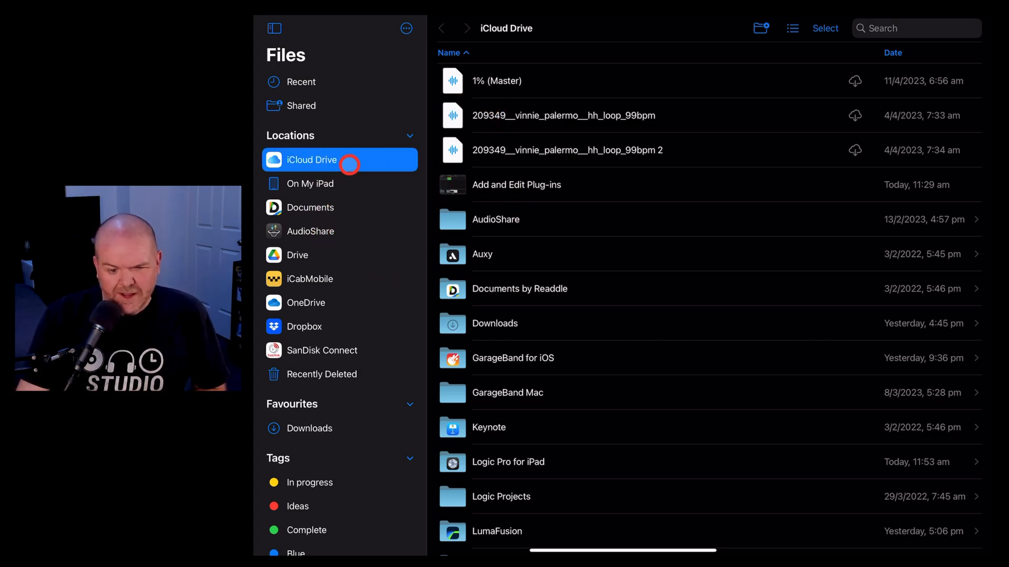
{"action": "scroll", "scroll_direction": "down", "scroll_amount": 3}
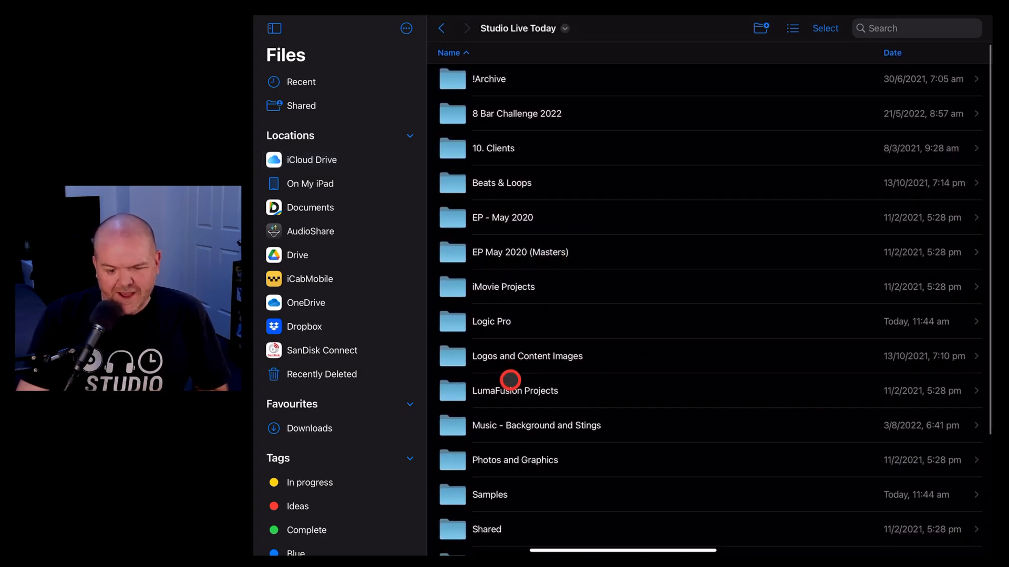
{"action": "left_click", "coordinate": [489, 495]}
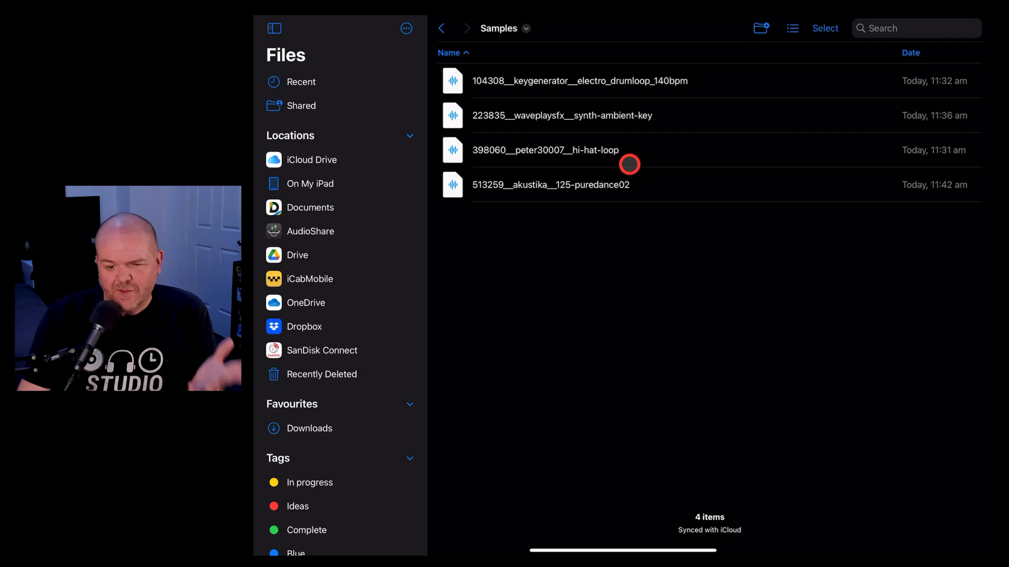
{"action": "mouse_move", "coordinate": [630, 151]}
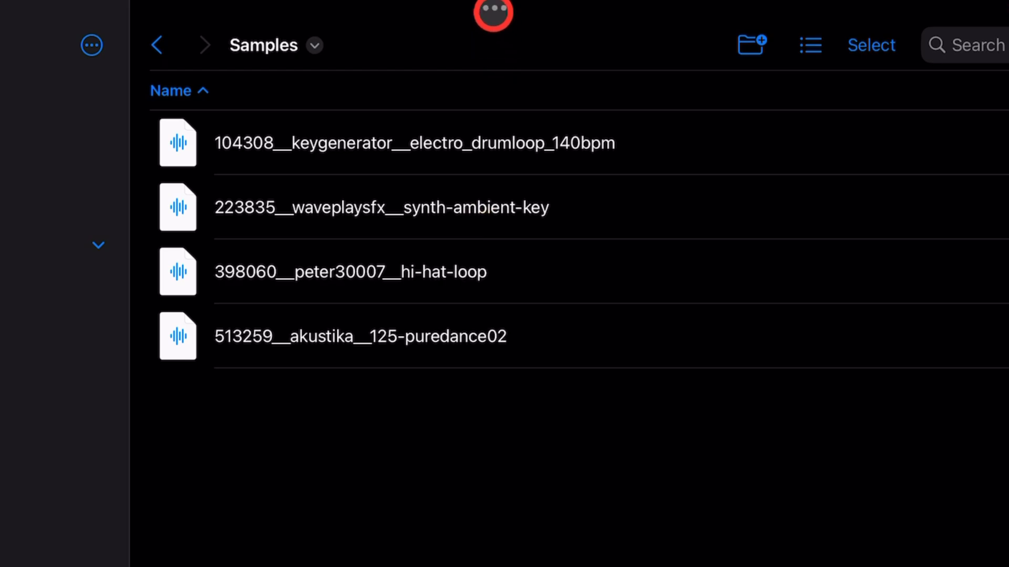
{"action": "left_click", "coordinate": [493, 14]}
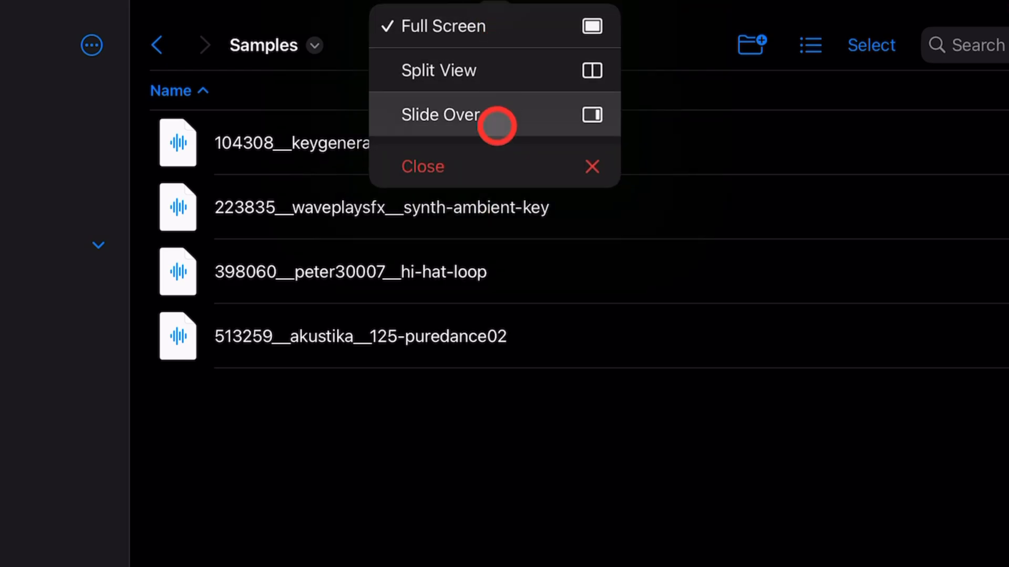
{"action": "left_click", "coordinate": [440, 114]}
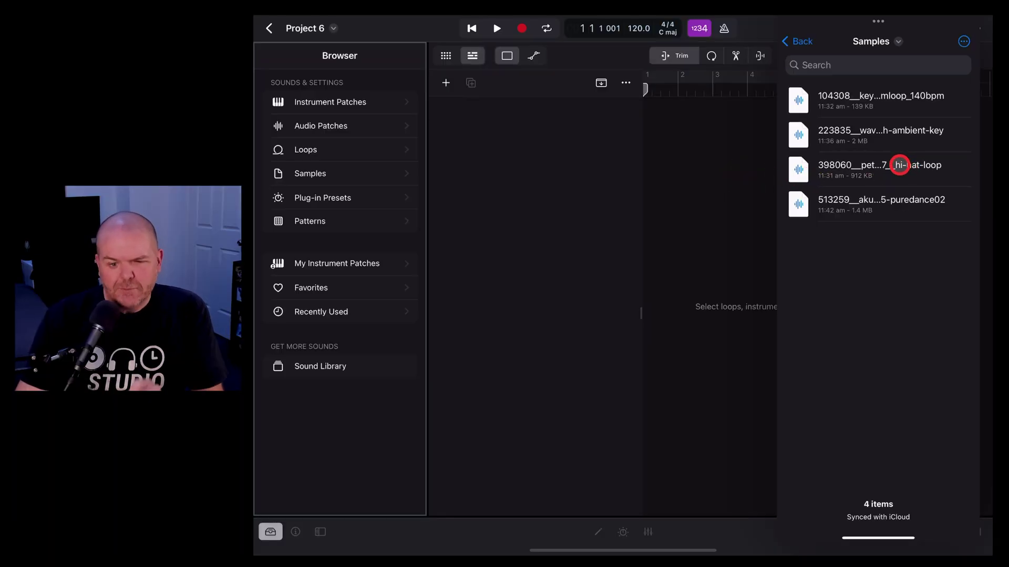
Step: Preview the hi-hat-loop file in Files, playing and then stopping it
{"action": "left_click", "coordinate": [879, 169]}
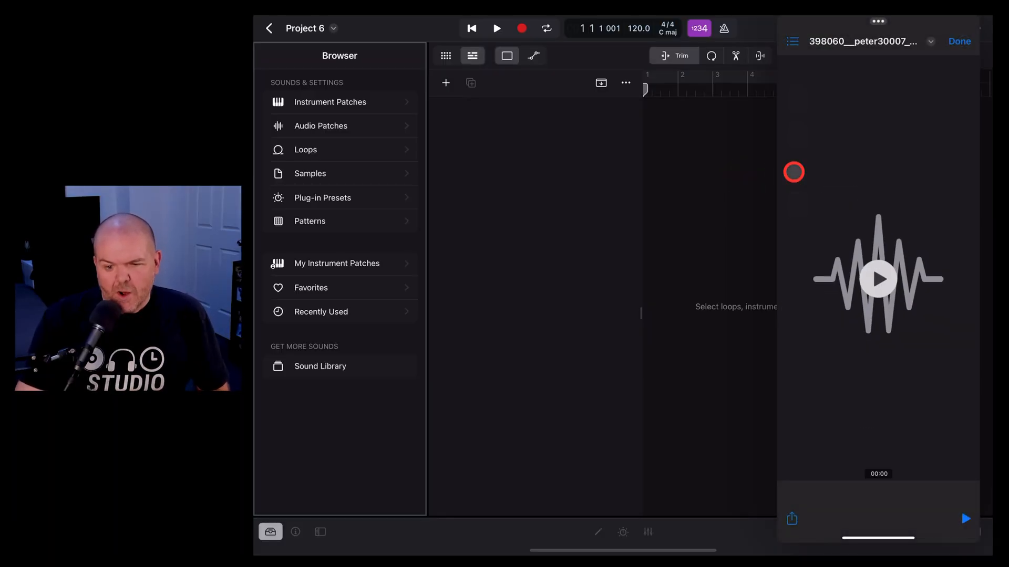
{"action": "left_click", "coordinate": [878, 279]}
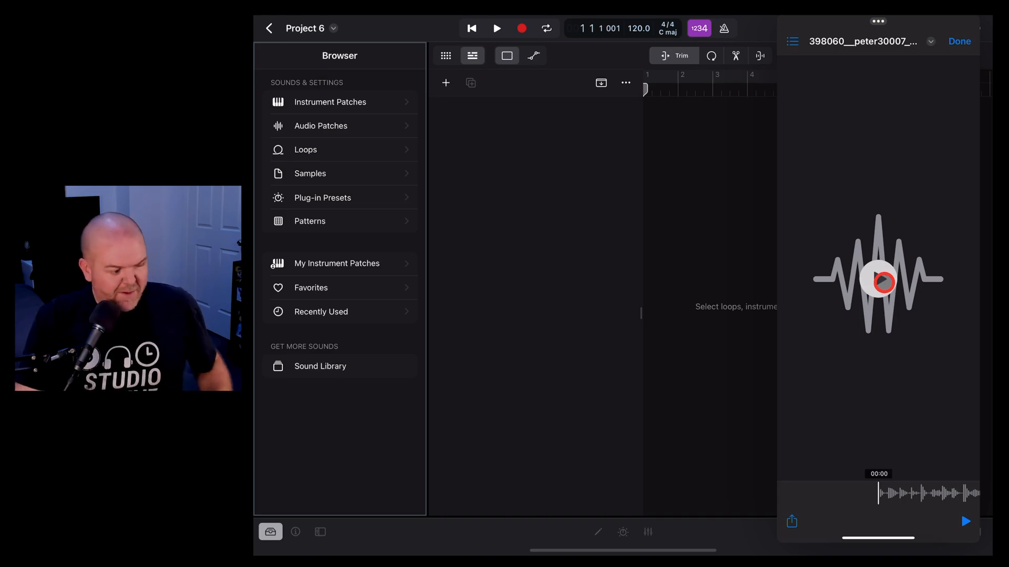
{"action": "left_click", "coordinate": [966, 522]}
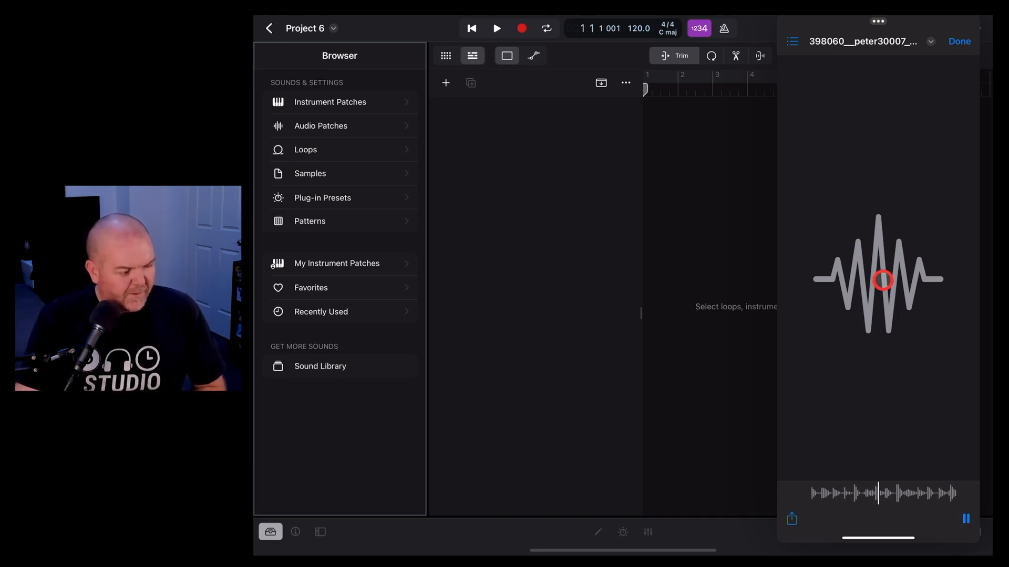
{"action": "left_click", "coordinate": [966, 519]}
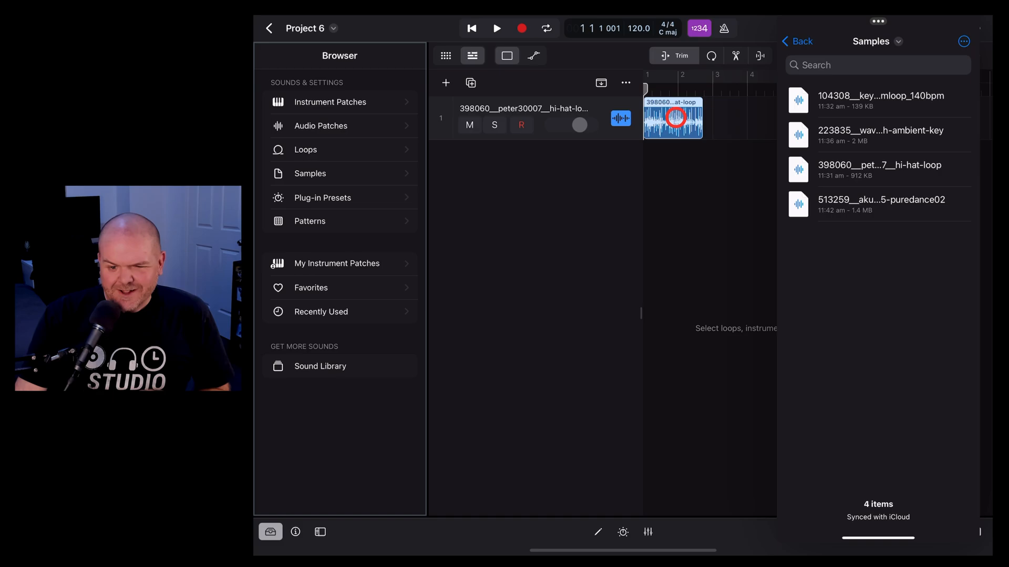
{"action": "mouse_move", "coordinate": [637, 40]}
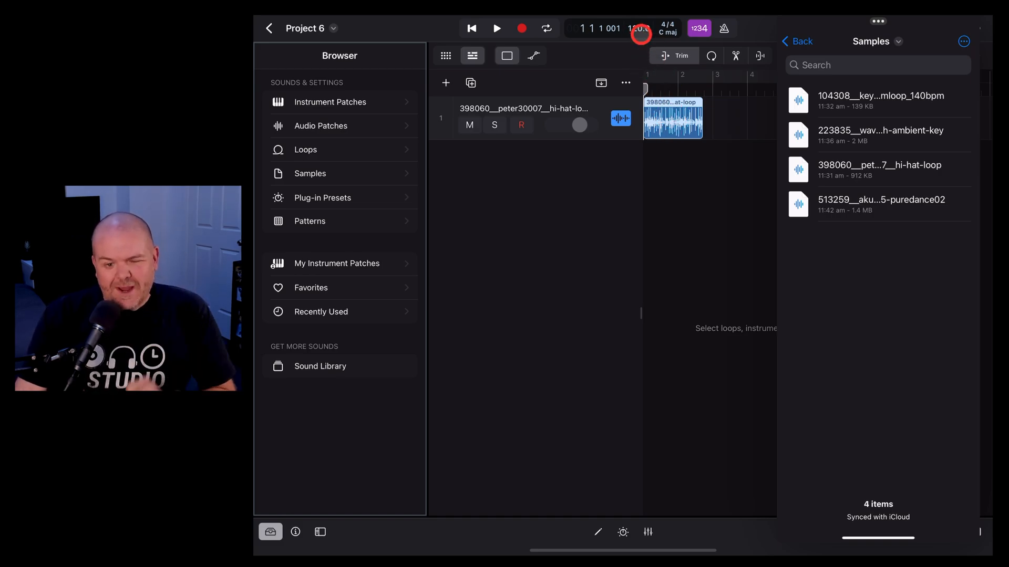
Step: Keep the project tempo at 120 bpm and set region edges to Stretch
{"action": "left_click", "coordinate": [637, 28]}
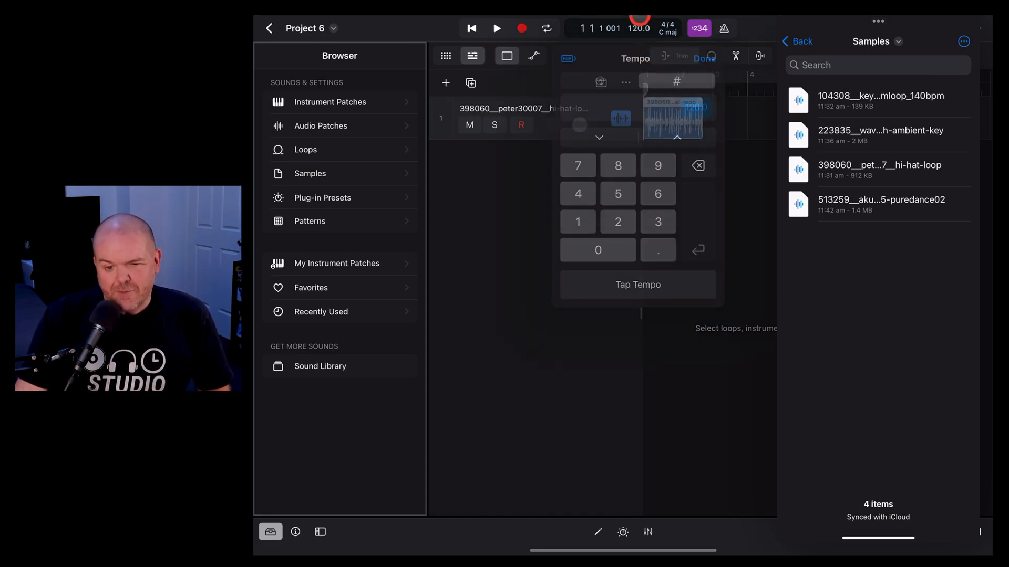
{"action": "left_click", "coordinate": [703, 57]}
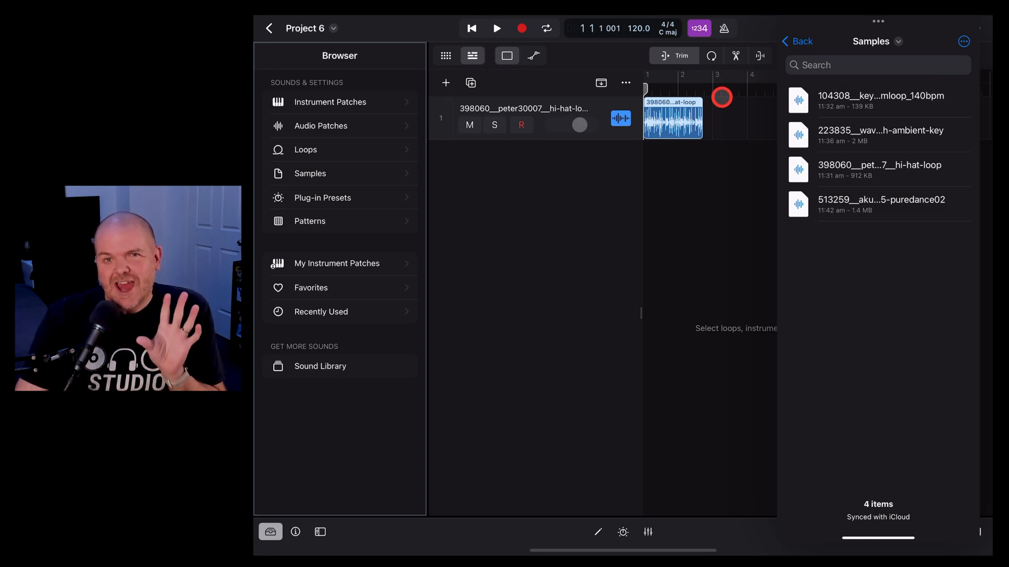
{"action": "left_click", "coordinate": [760, 55]}
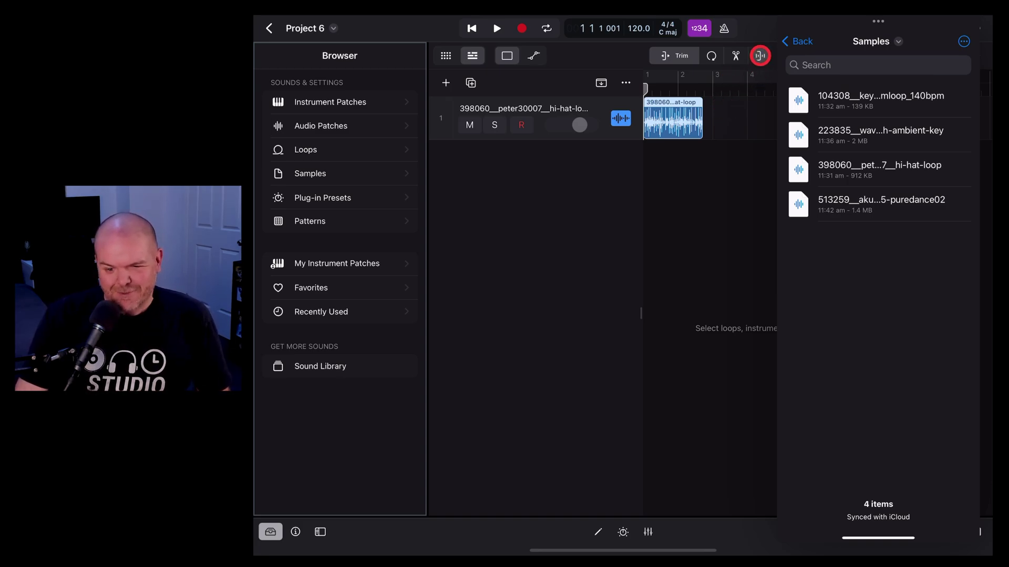
{"action": "left_click", "coordinate": [759, 55]}
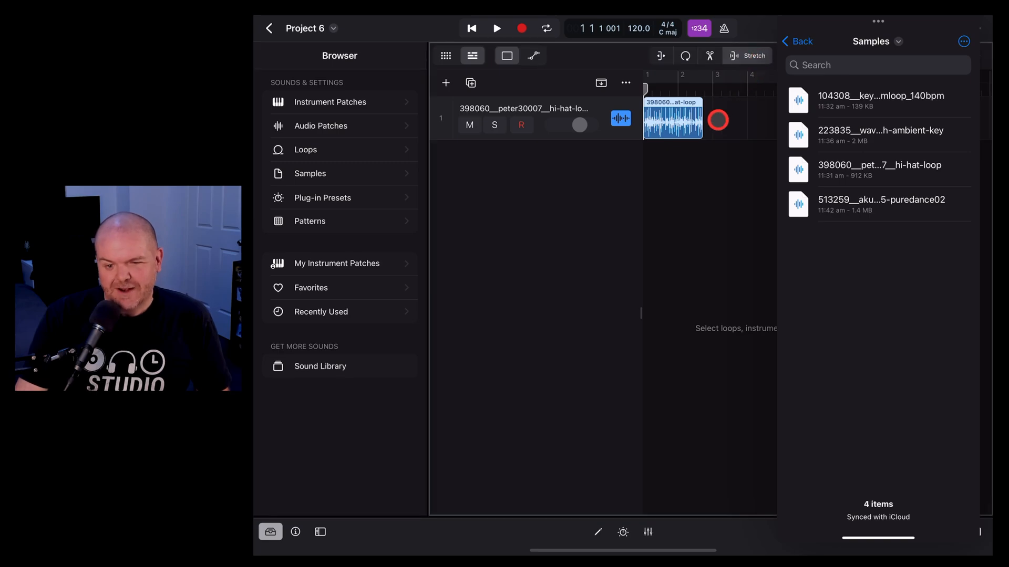
Step: Stretch the hi-hat region to end at bar 3 and play it back
{"action": "left_click", "coordinate": [672, 119]}
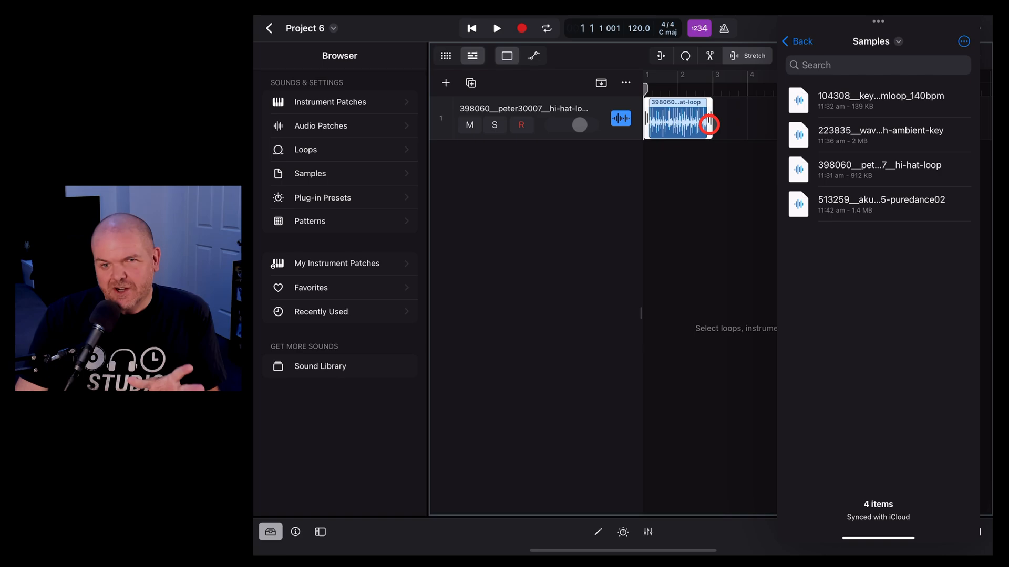
{"action": "left_click", "coordinate": [493, 28]}
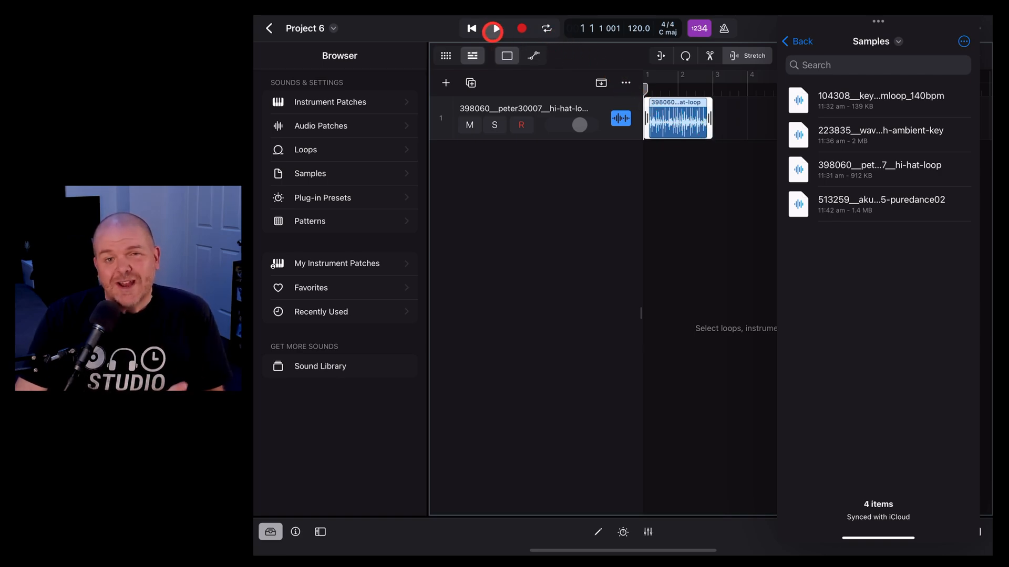
{"action": "left_click", "coordinate": [493, 29]}
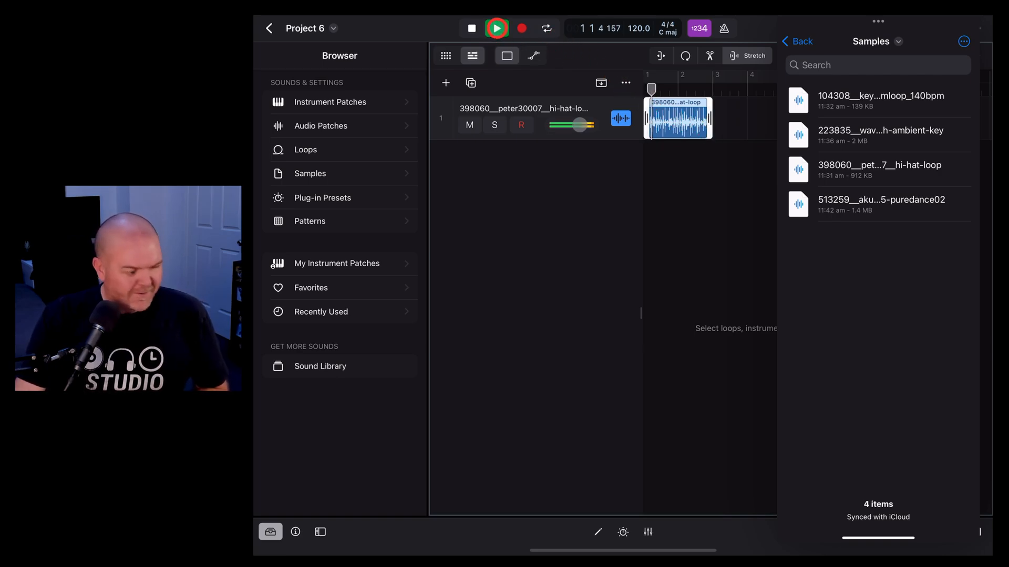
{"action": "left_click", "coordinate": [496, 27]}
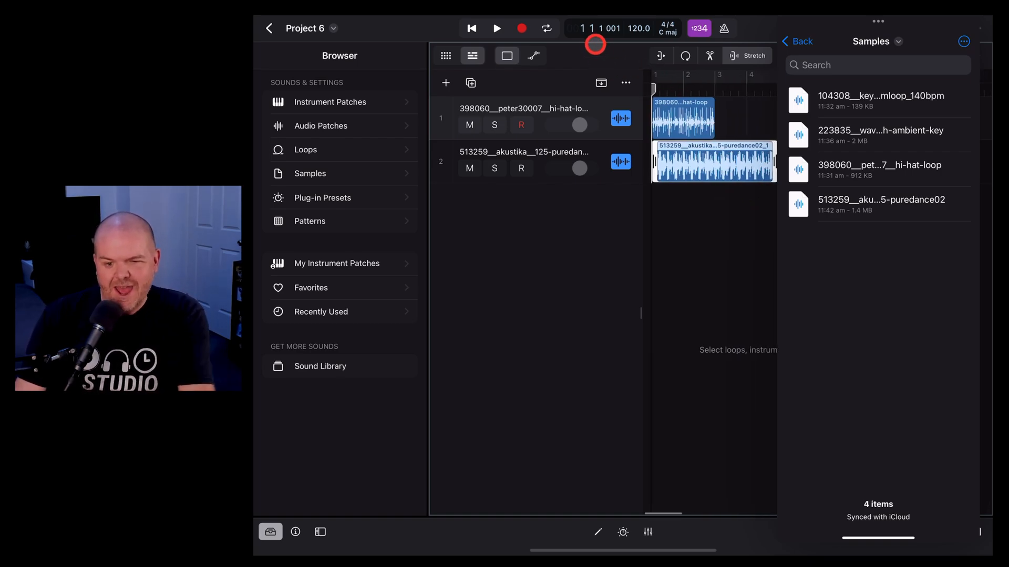
Step: Play the hi-hat and dance loops together from the project start
{"action": "left_click", "coordinate": [471, 28]}
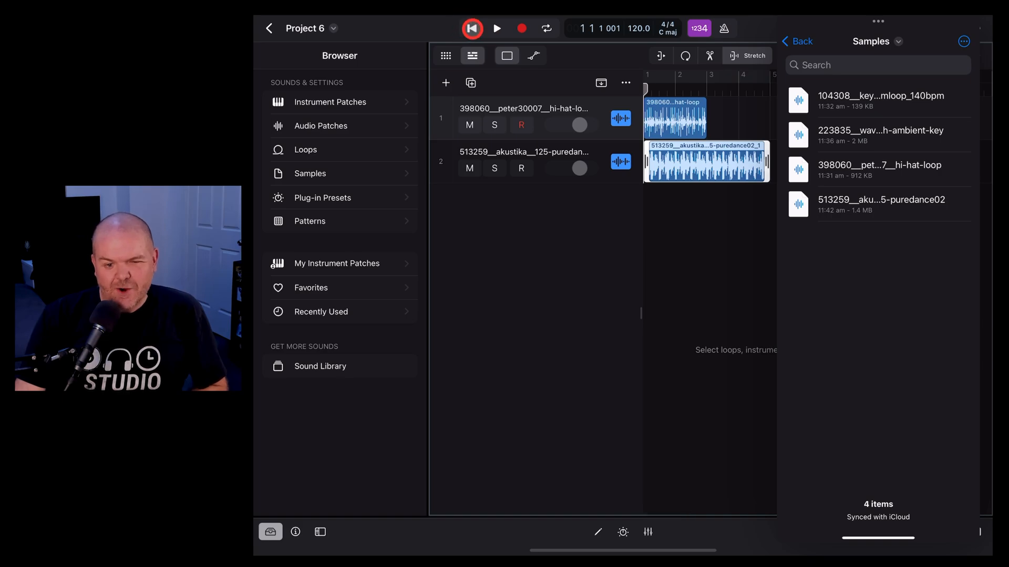
{"action": "left_click", "coordinate": [495, 28]}
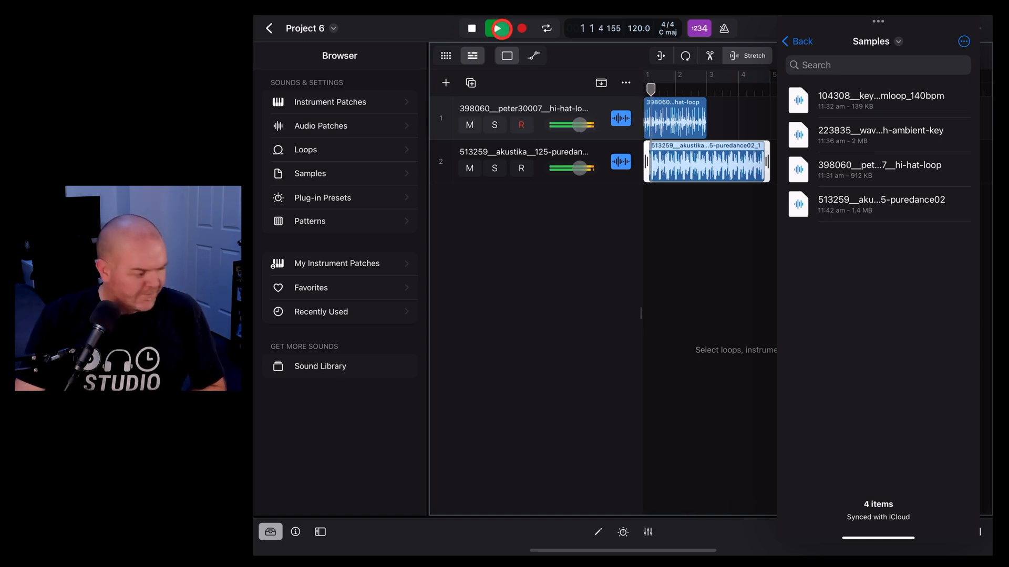
{"action": "left_click", "coordinate": [470, 28]}
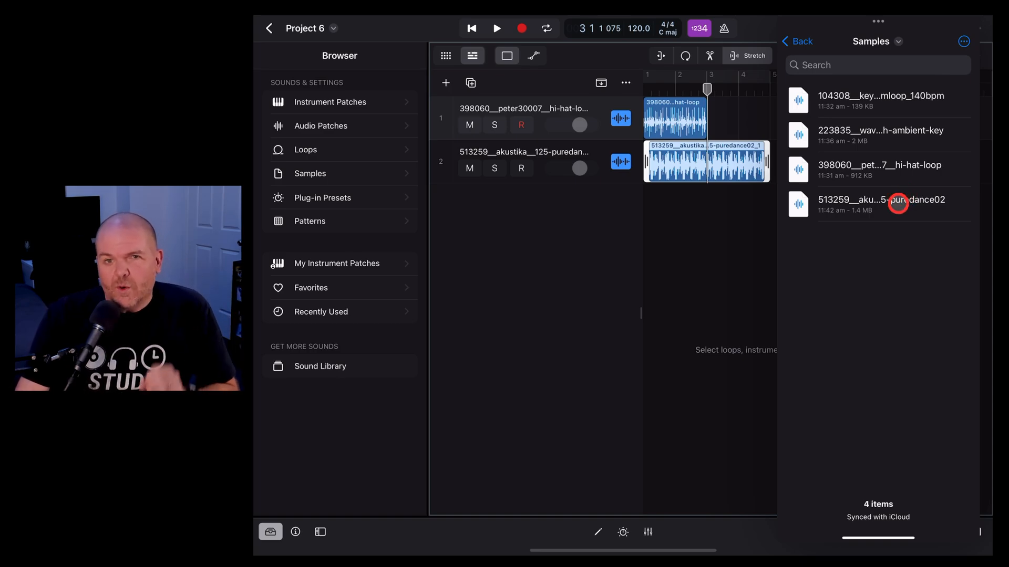
{"action": "mouse_move", "coordinate": [866, 252]}
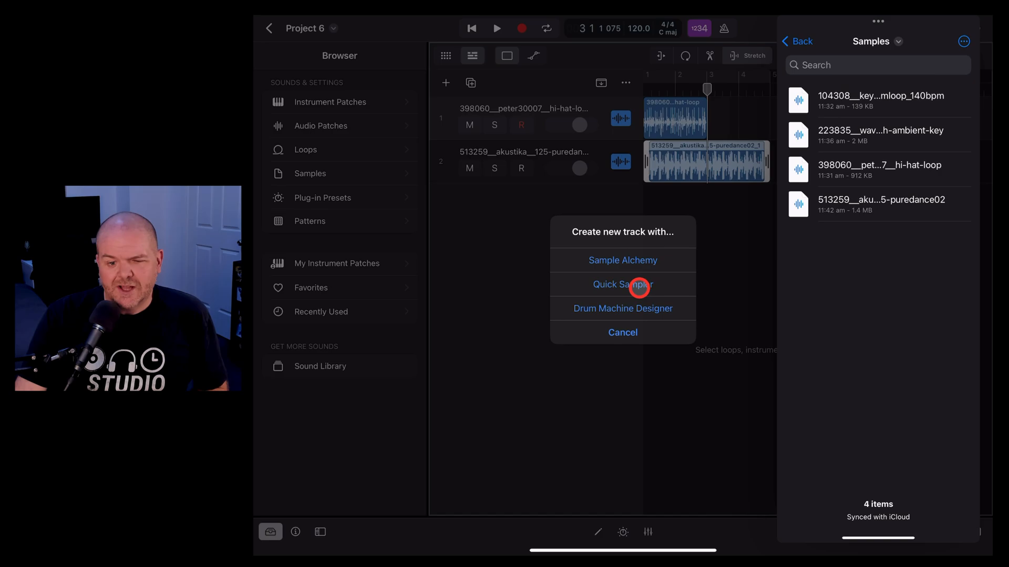
Step: Create the ambient-key sample's track as a Quick Sampler instrument
{"action": "left_click", "coordinate": [622, 284]}
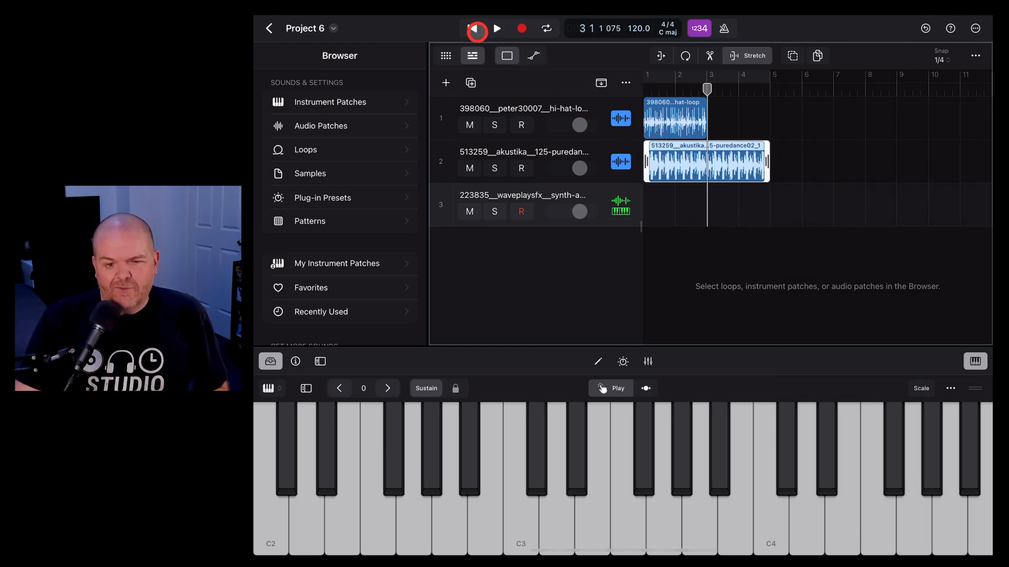
Step: Record a Quick Sampler MIDI part starting from the beginning of the project
{"action": "left_click", "coordinate": [475, 28]}
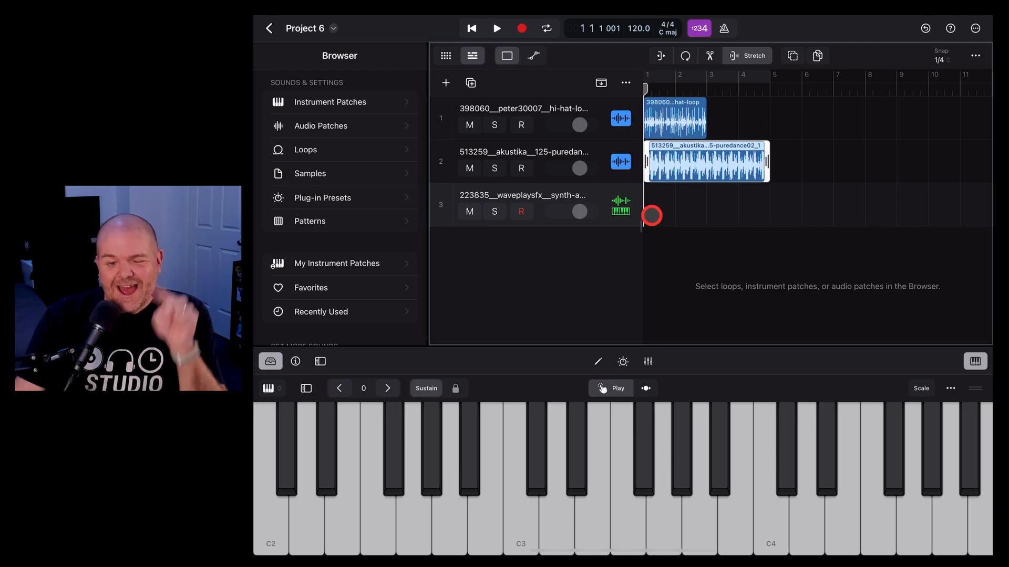
{"action": "left_click", "coordinate": [496, 28]}
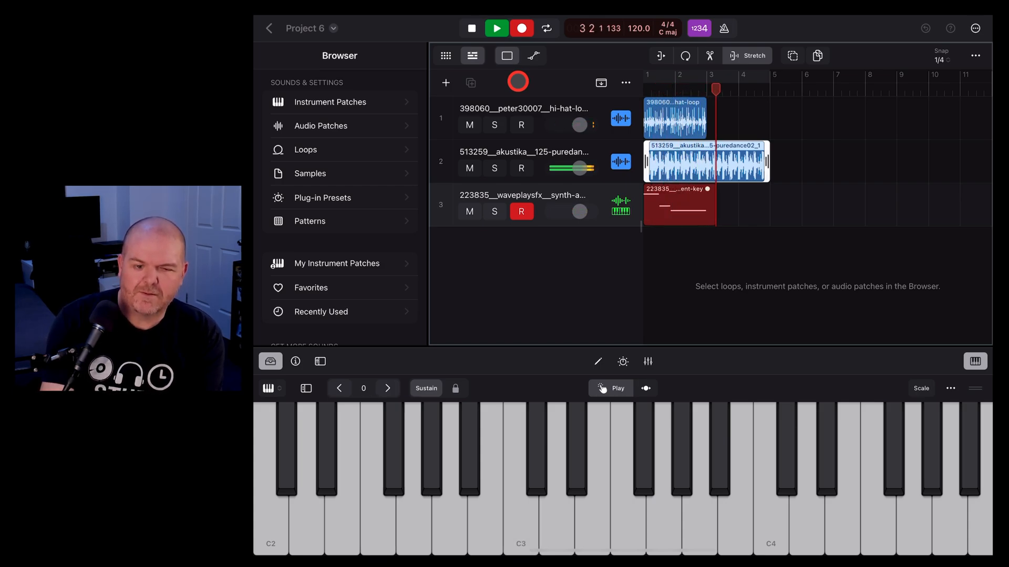
{"action": "left_click", "coordinate": [495, 28]}
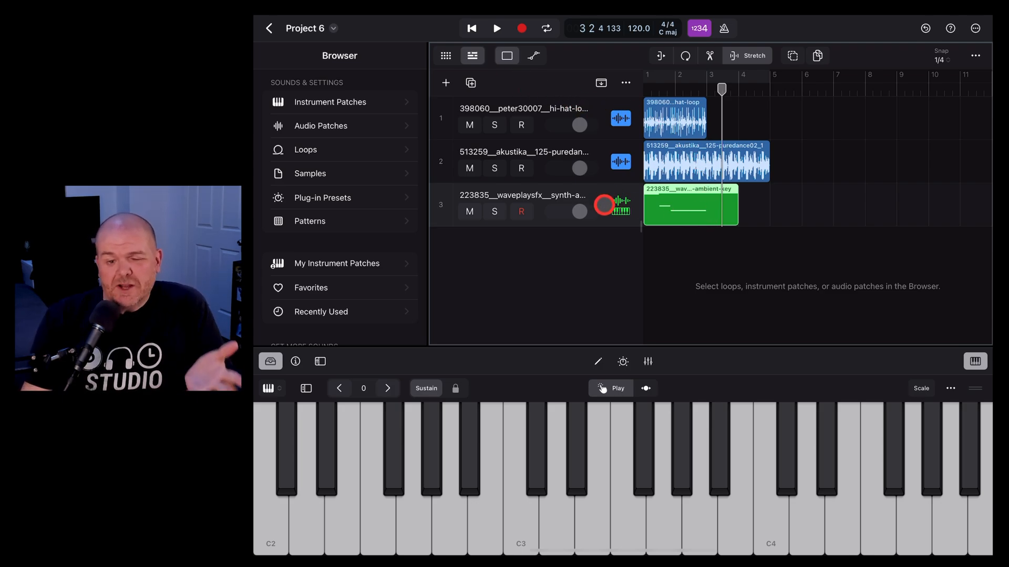
Step: Play back all three tracks from the beginning, then stop
{"action": "left_click", "coordinate": [474, 29]}
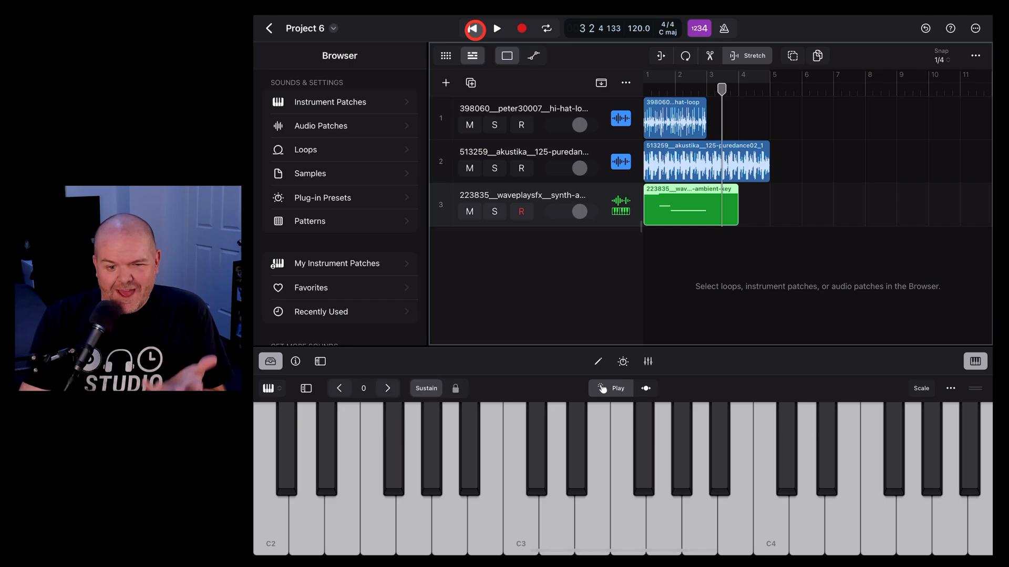
{"action": "left_click", "coordinate": [496, 27]}
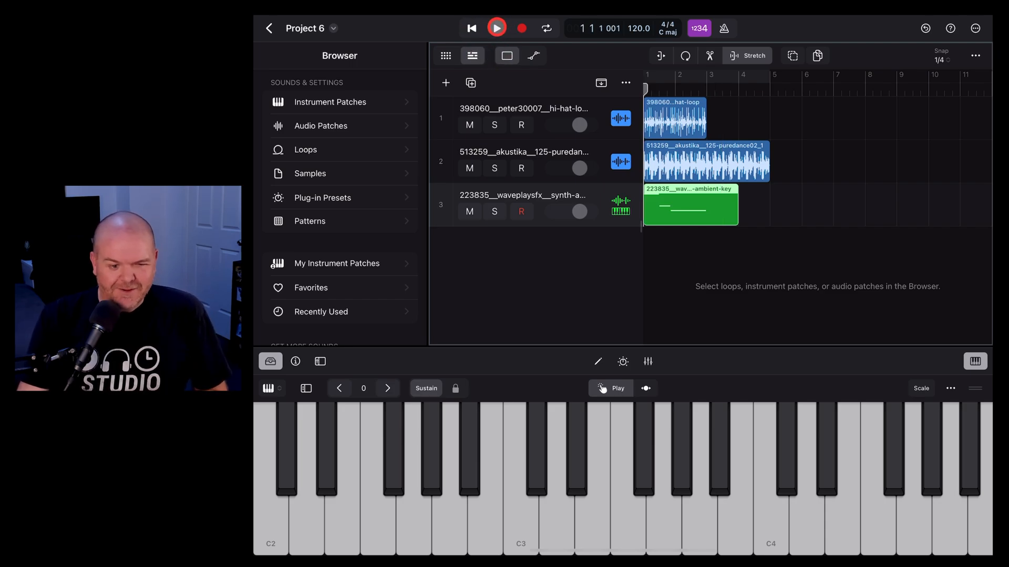
{"action": "left_click", "coordinate": [496, 27]}
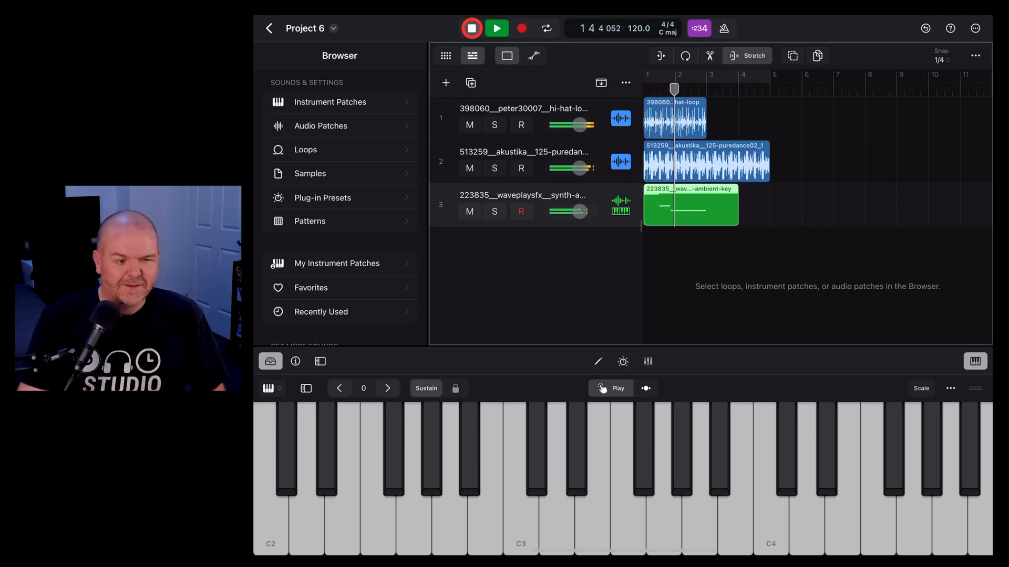
{"action": "left_click", "coordinate": [496, 28]}
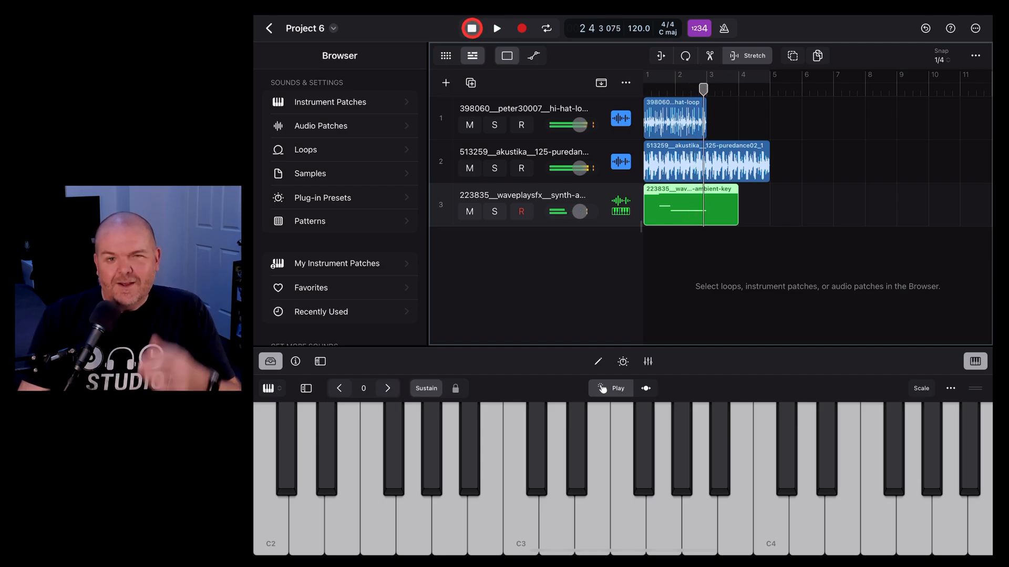
{"action": "left_click", "coordinate": [471, 28]}
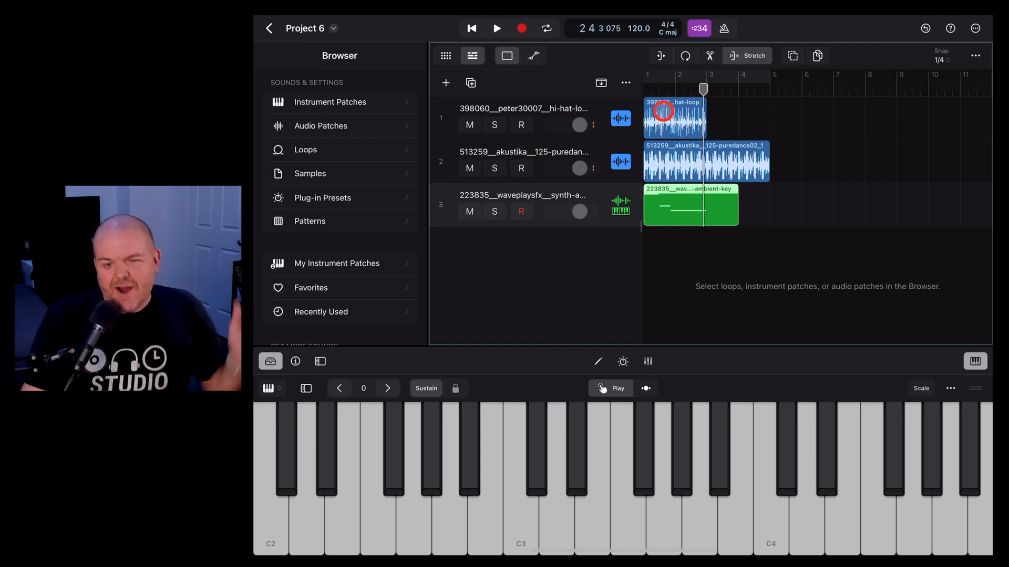